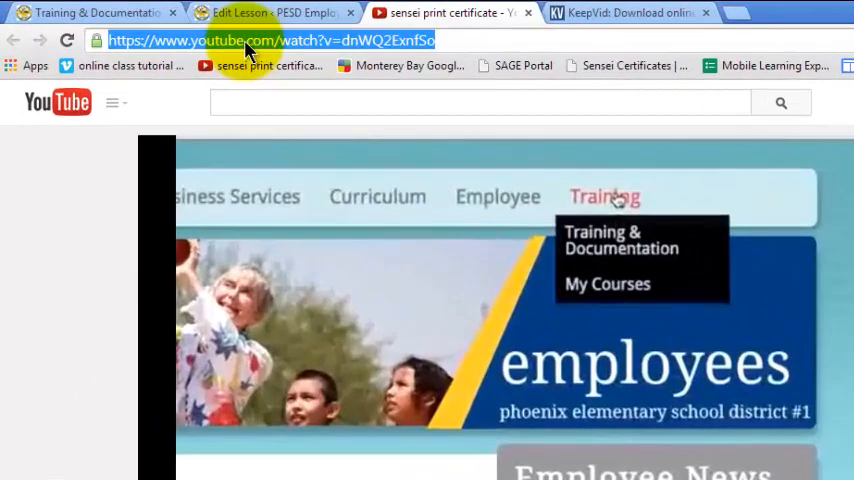
Step: Copy the sensei print certificate video's URL from the address bar
right_click(245, 48)
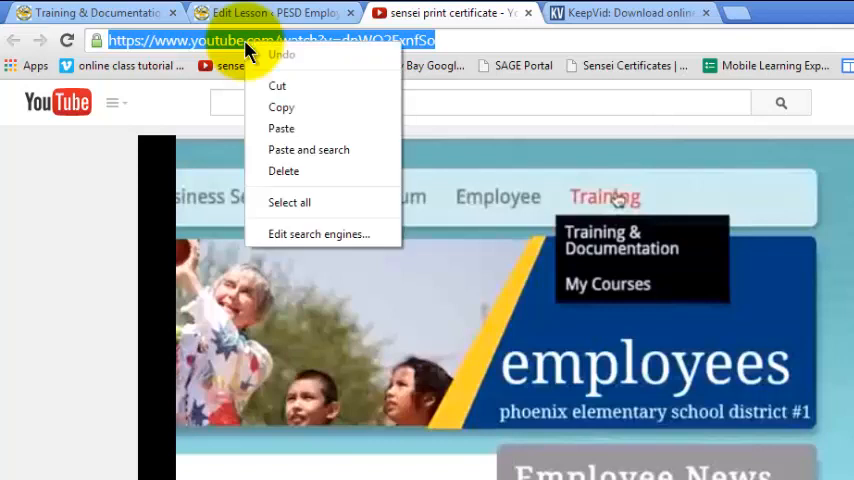
left_click(293, 103)
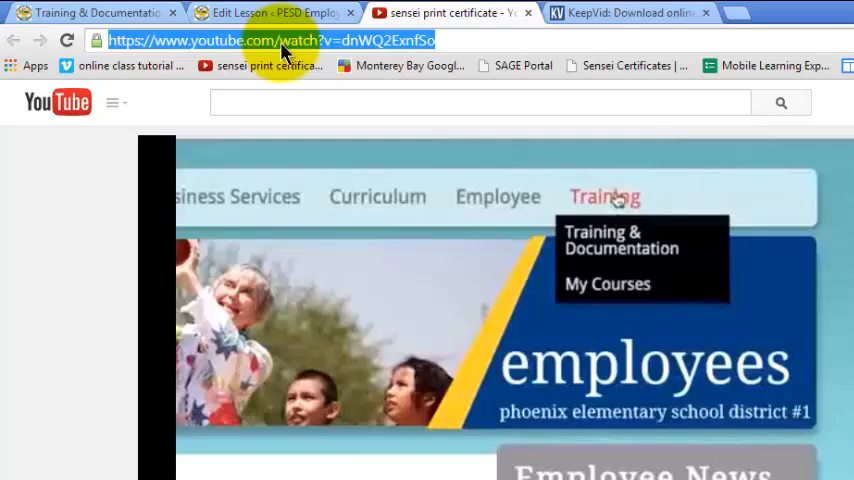
mouse_move(584, 22)
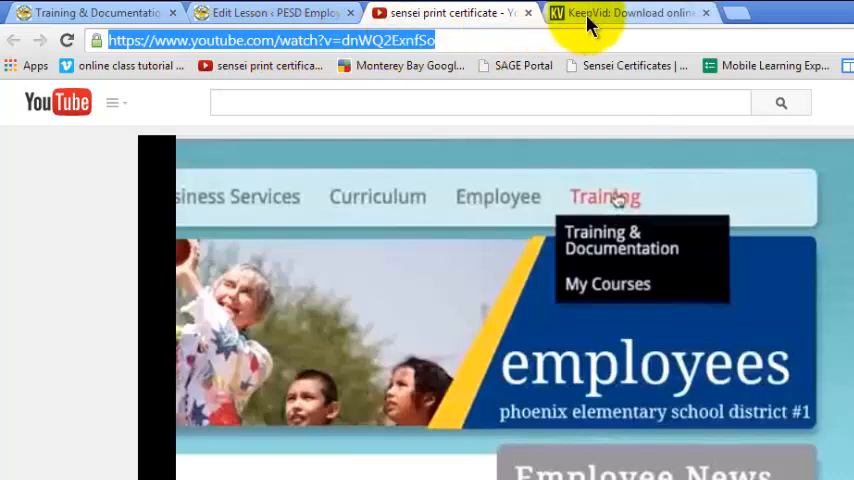
Step: Paste the YouTube URL into KeepVid's box and fetch the download formats
left_click(628, 14)
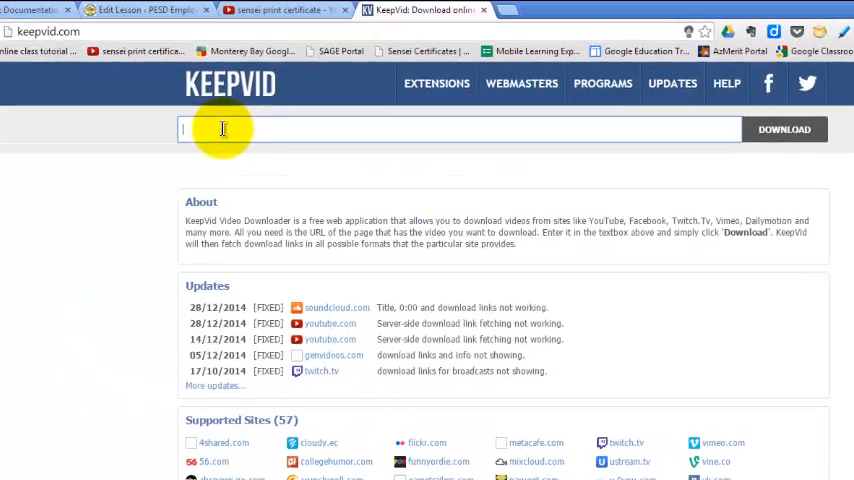
right_click(154, 143)
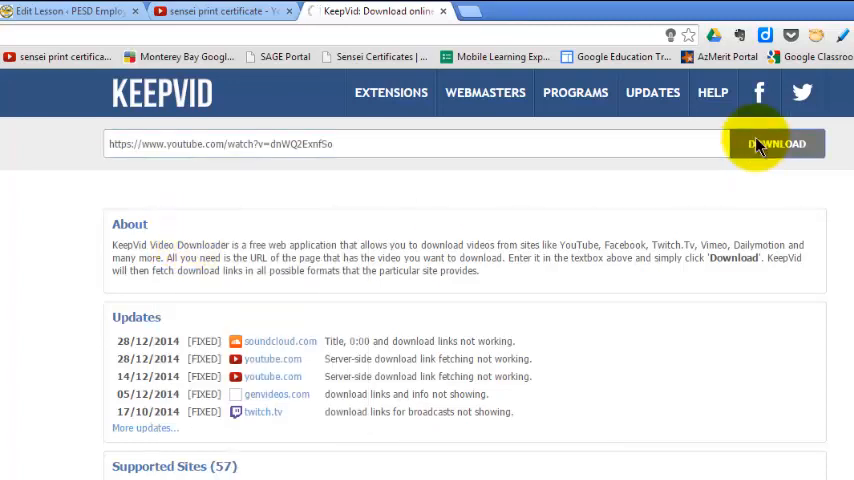
left_click(784, 143)
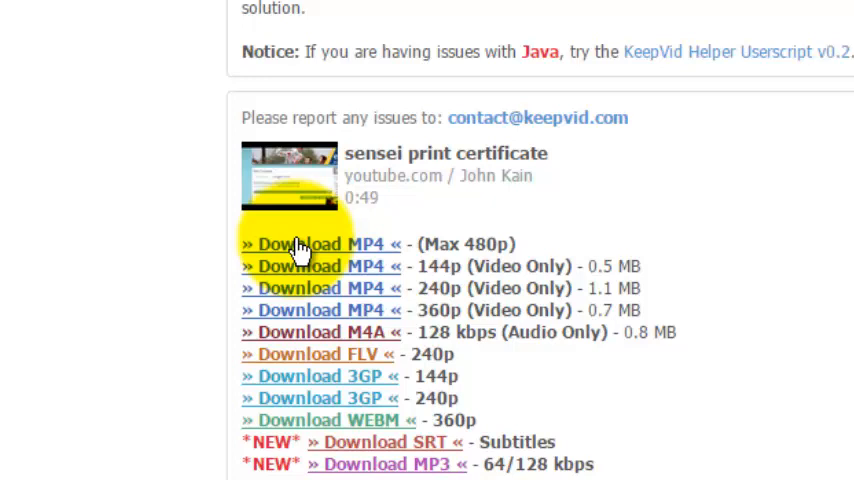
Step: Choose the 'Download MP4 (Max 480p)' link for the video
left_click(320, 243)
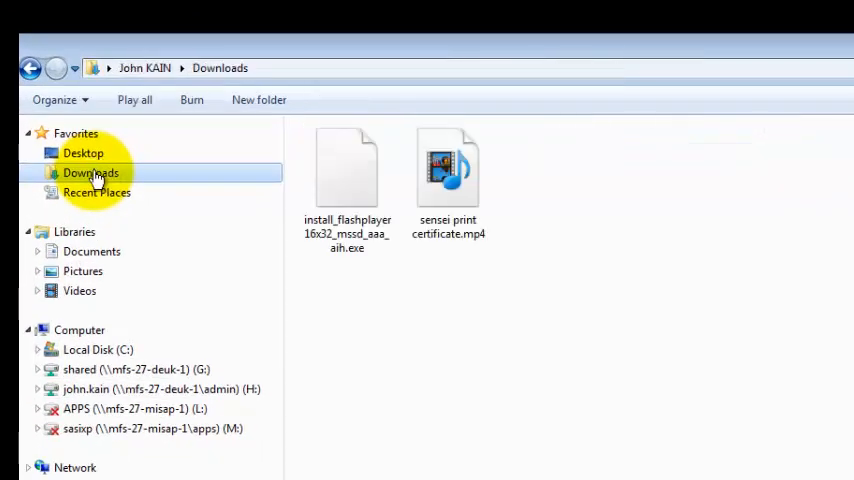
Step: Open Downloads in Explorer and select sensei print certificate.mp4
left_click(448, 175)
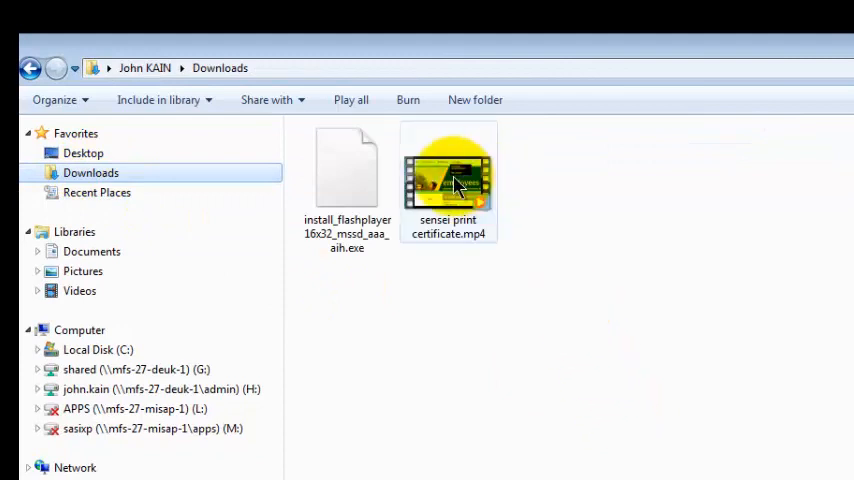
left_click(455, 180)
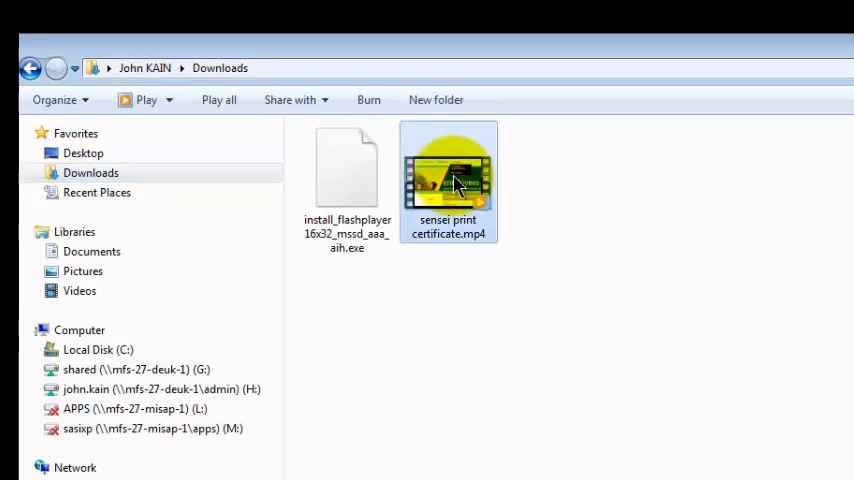